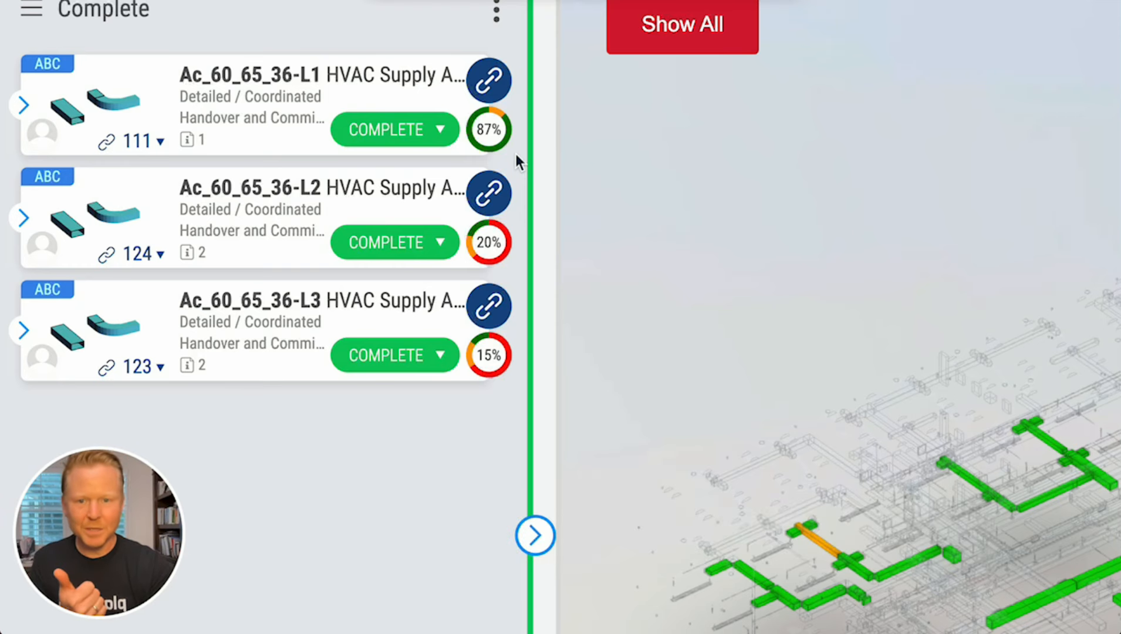
mouse_move(519, 265)
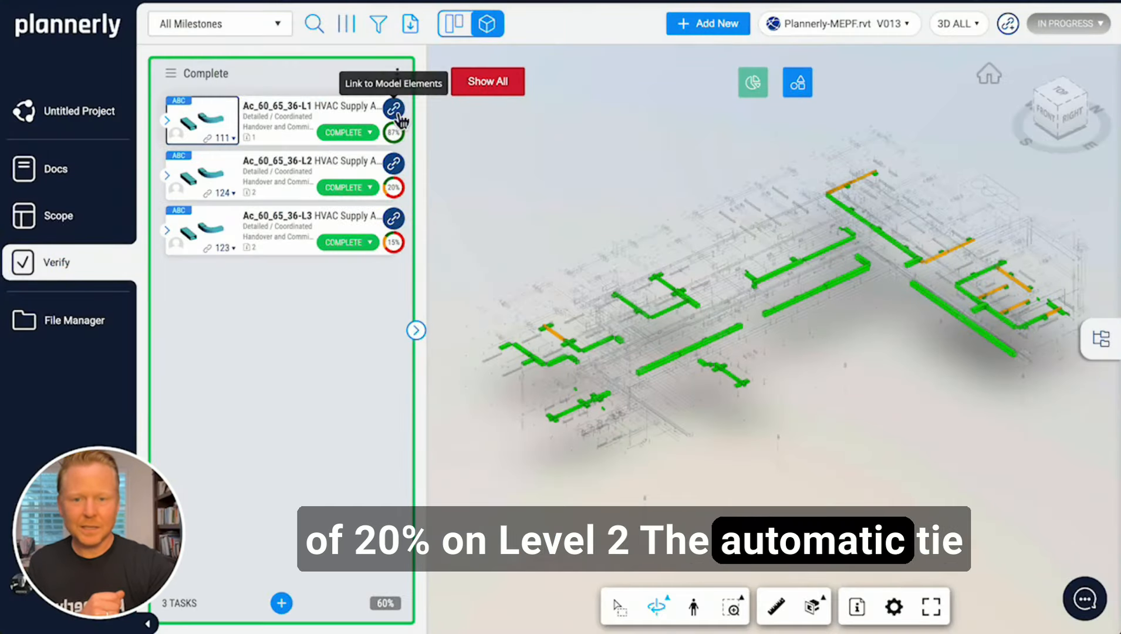
View the L1 duct task's linked model rules: Supply Air classification and Level 1 reference level
left_click(393, 110)
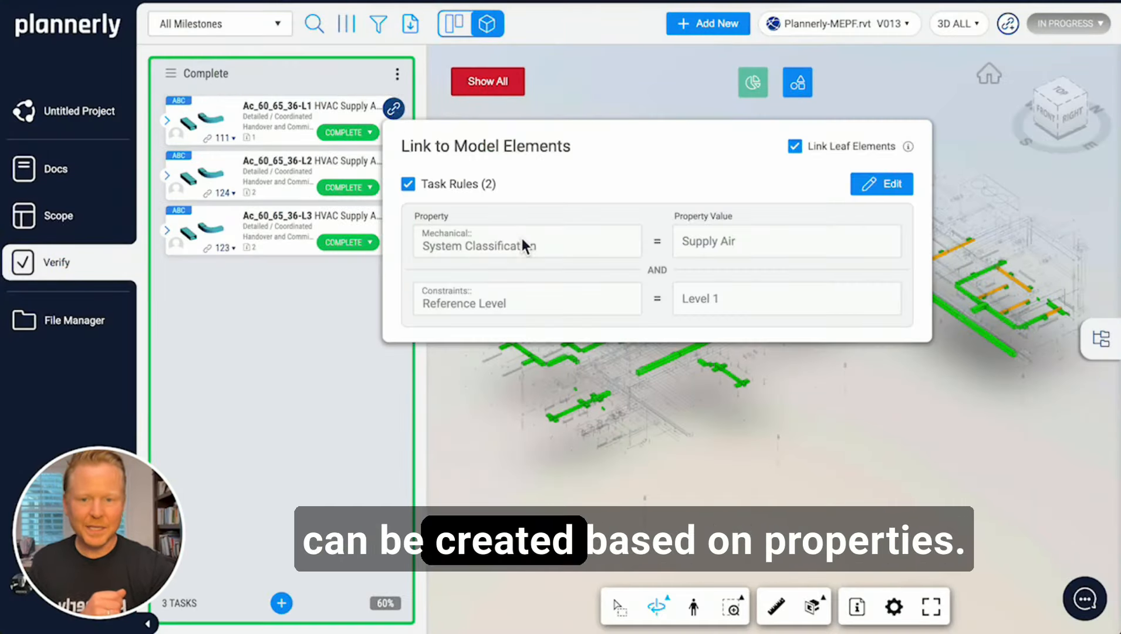
mouse_move(526, 291)
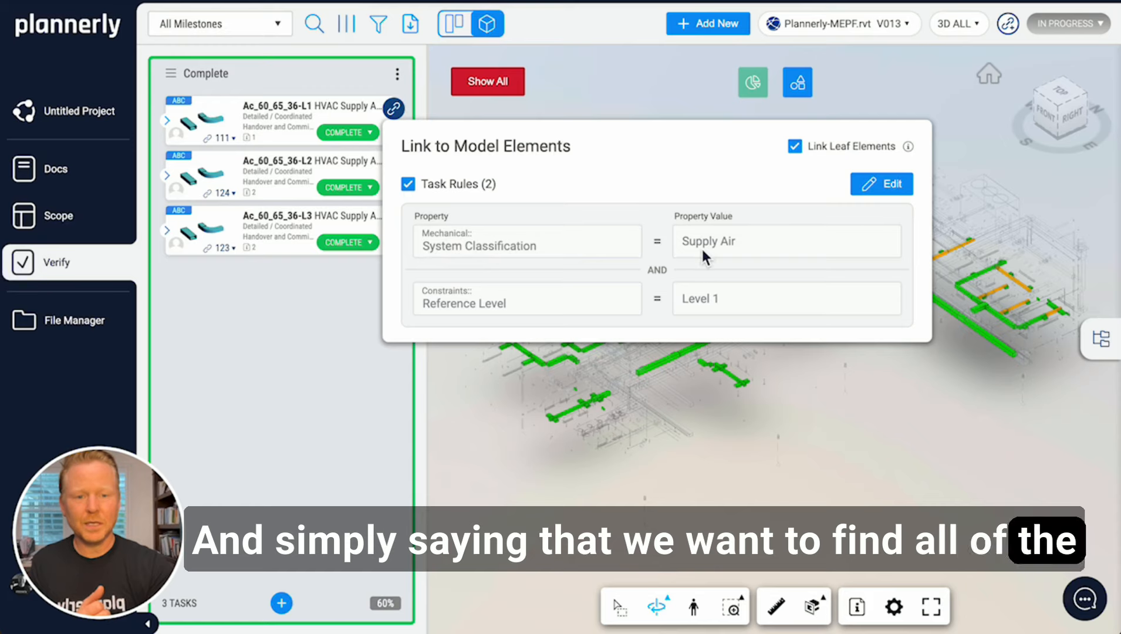
mouse_move(637, 230)
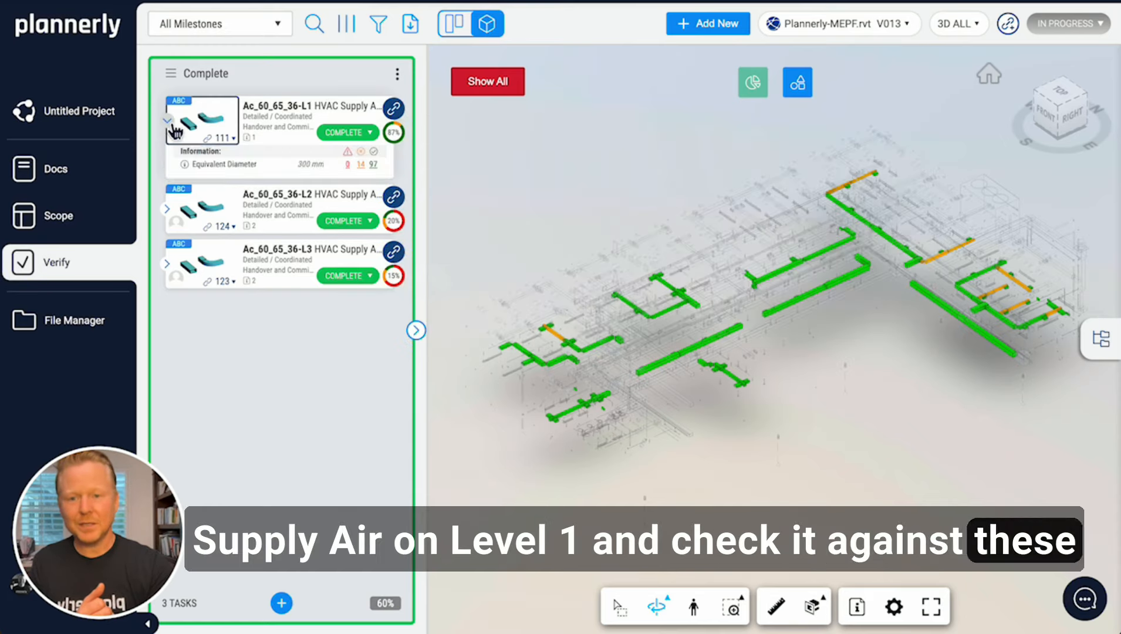
Collapse the L1 card and expand the L2 card's Air Flow Leakage and Equivalent Diameter results
left_click(185, 163)
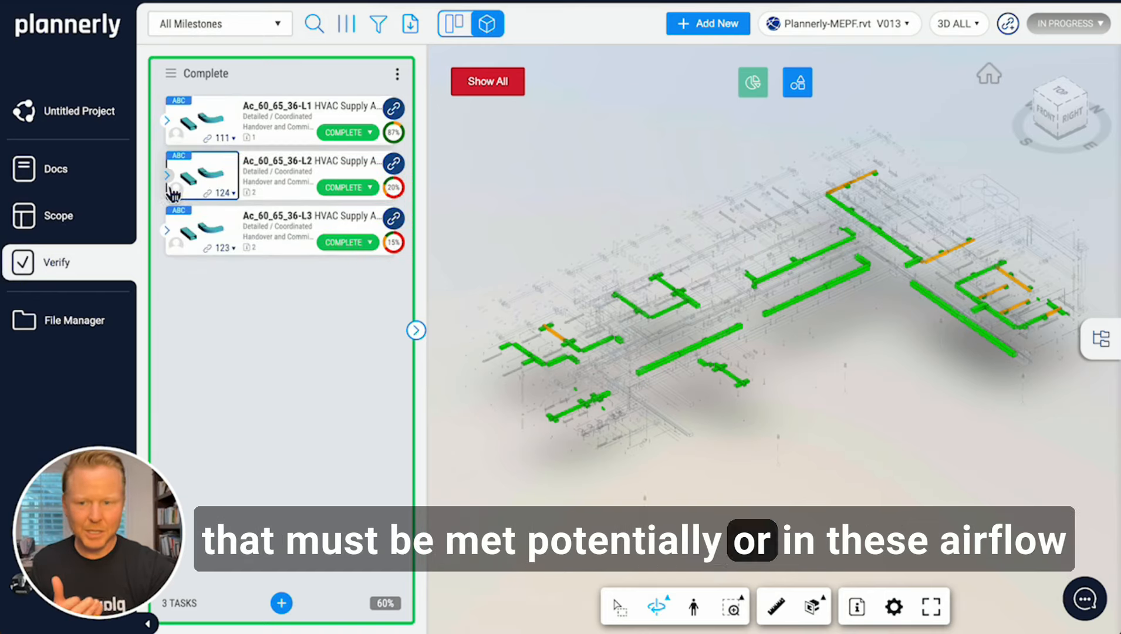
left_click(168, 173)
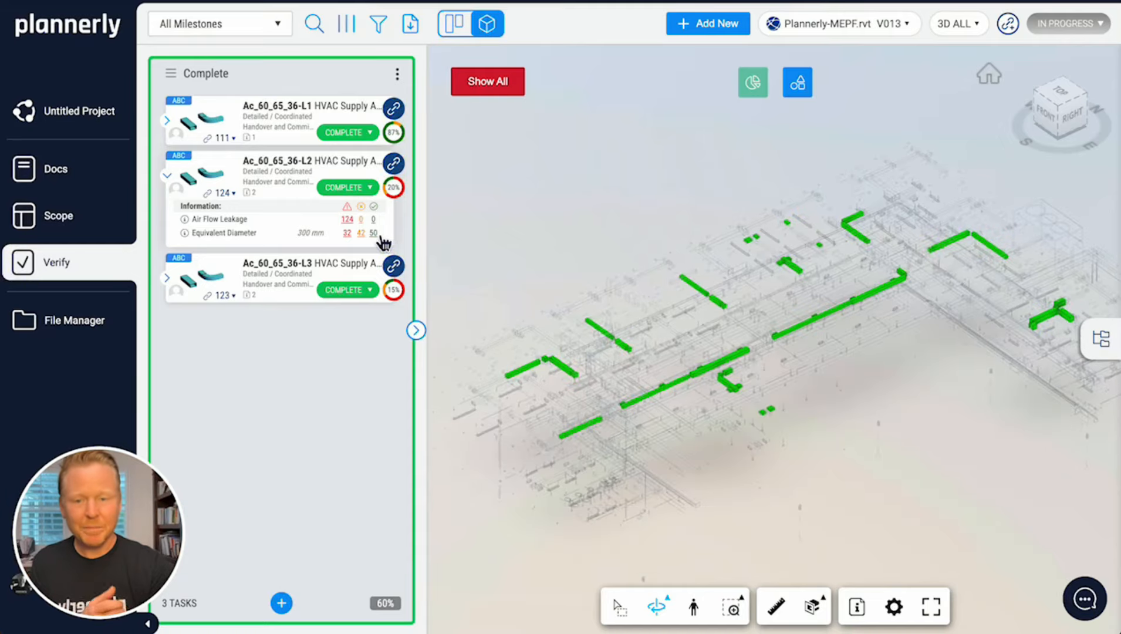
mouse_move(796, 81)
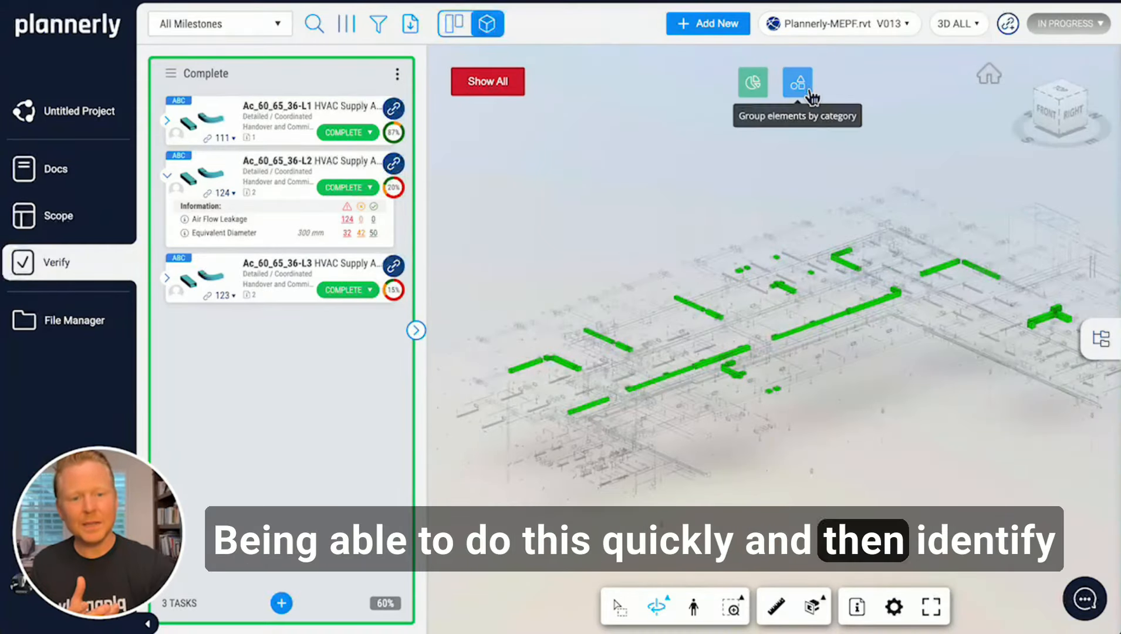
Group model elements by category and highlight the L2 task's ducts red in the model
left_click(796, 81)
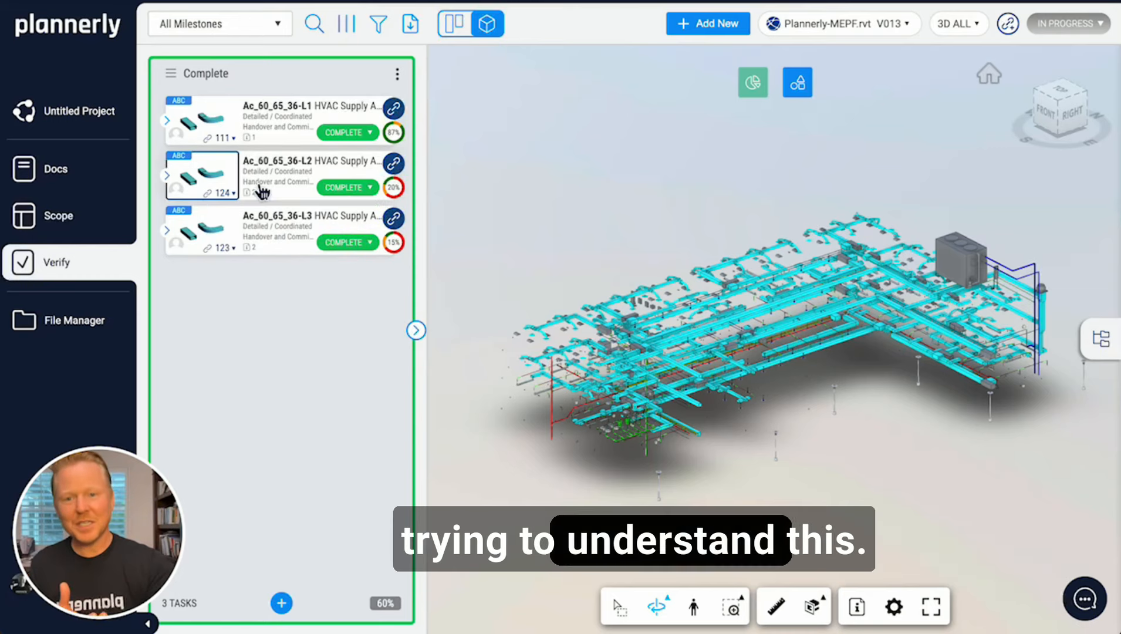
left_click(202, 171)
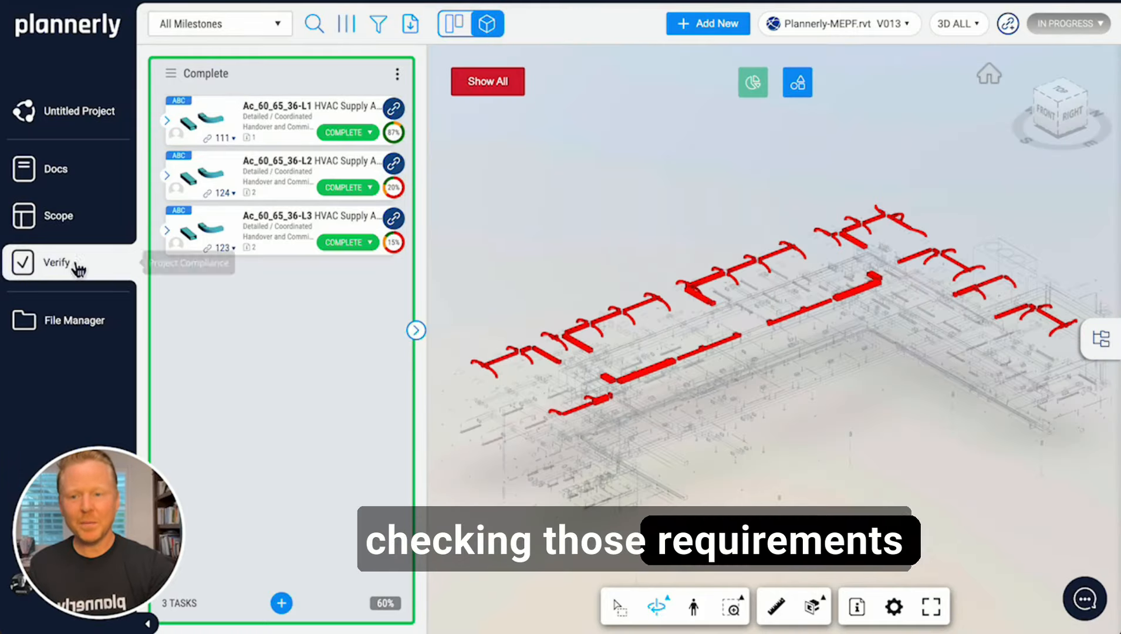
Review Project Information Requirements under Scope, then return to the Verify task board
left_click(56, 215)
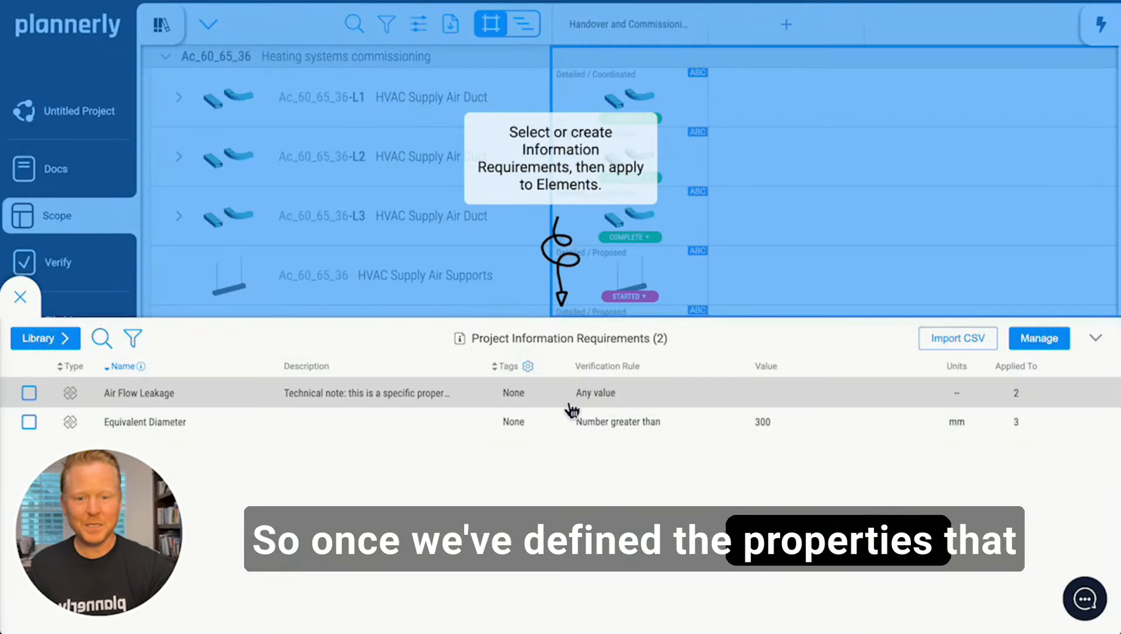
left_click(28, 392)
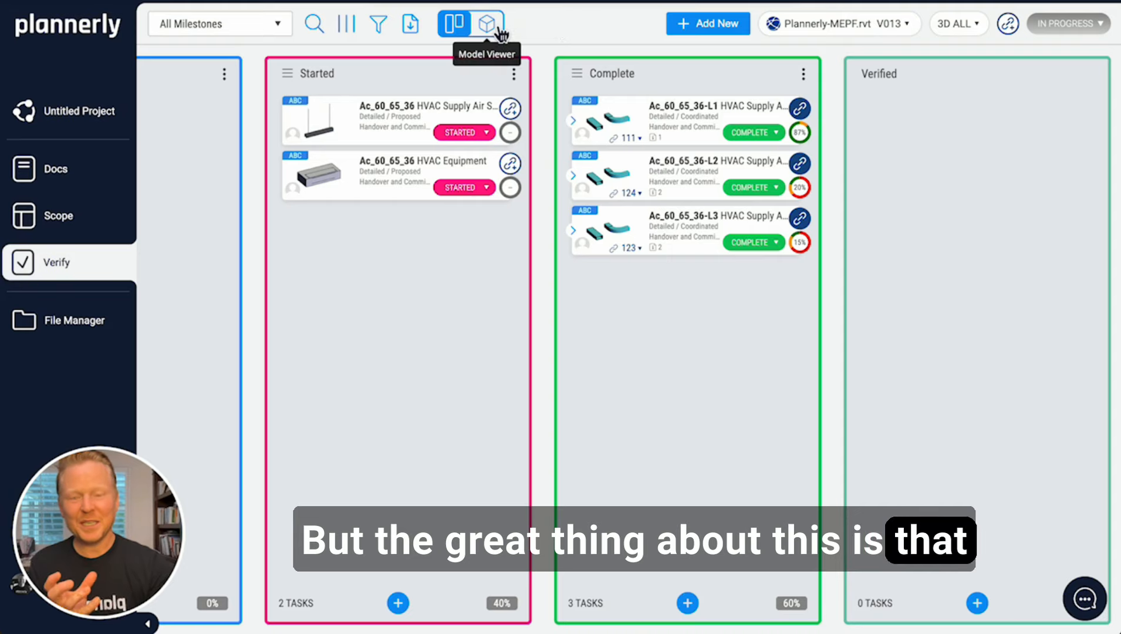
Show the L1 and L2 duct tasks in the Model Viewer and verify them, emptying the Complete column
left_click(486, 24)
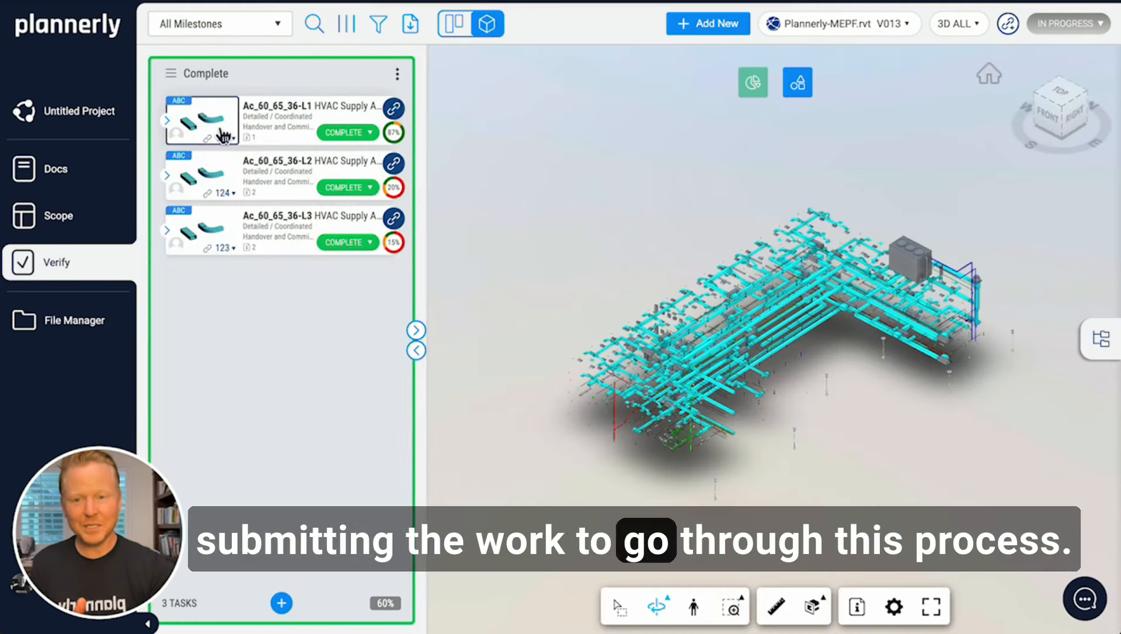
left_click(215, 178)
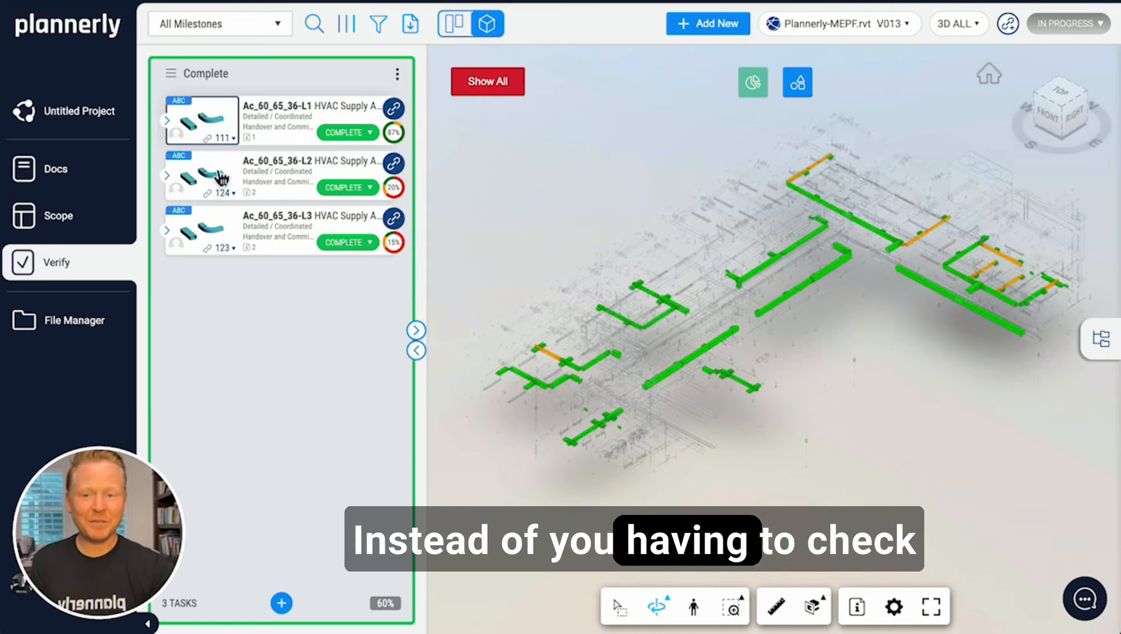
left_click(202, 229)
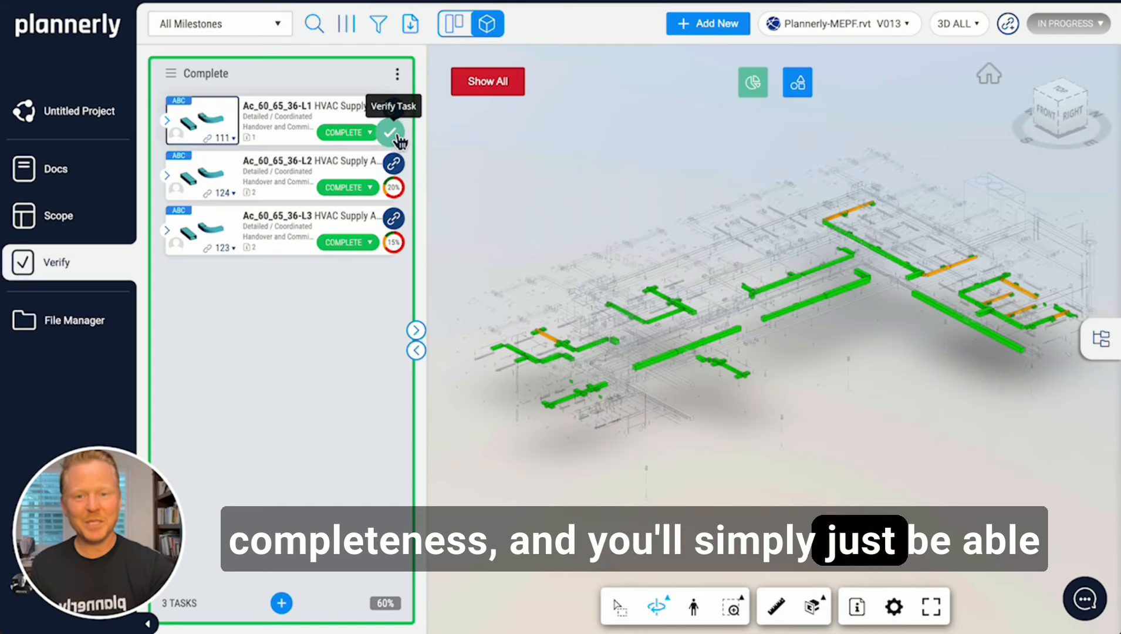
left_click(391, 133)
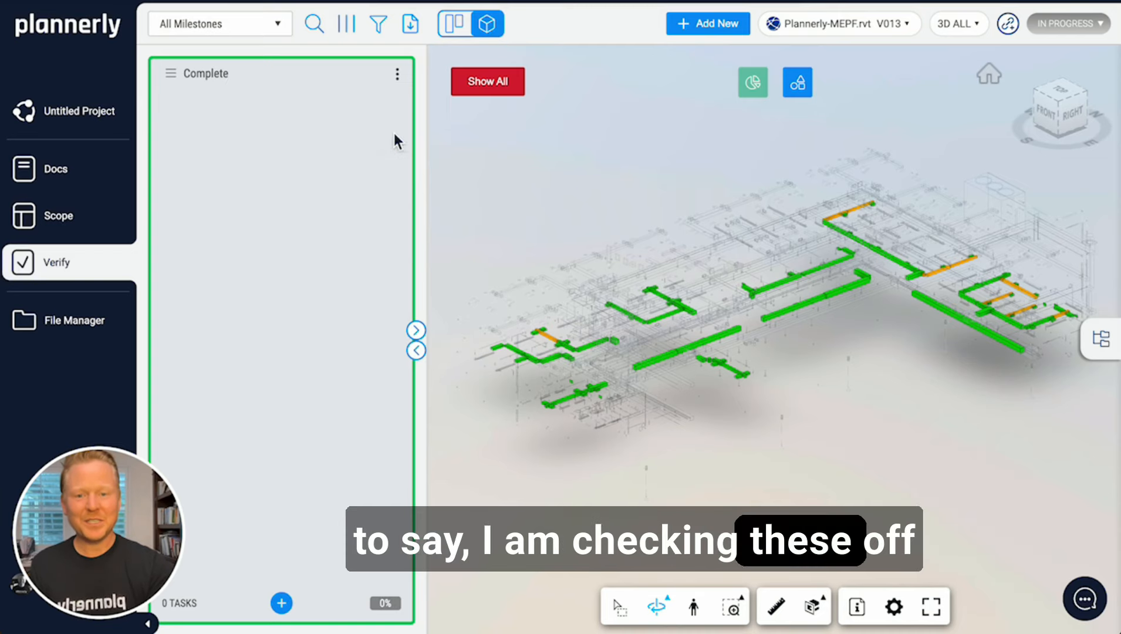